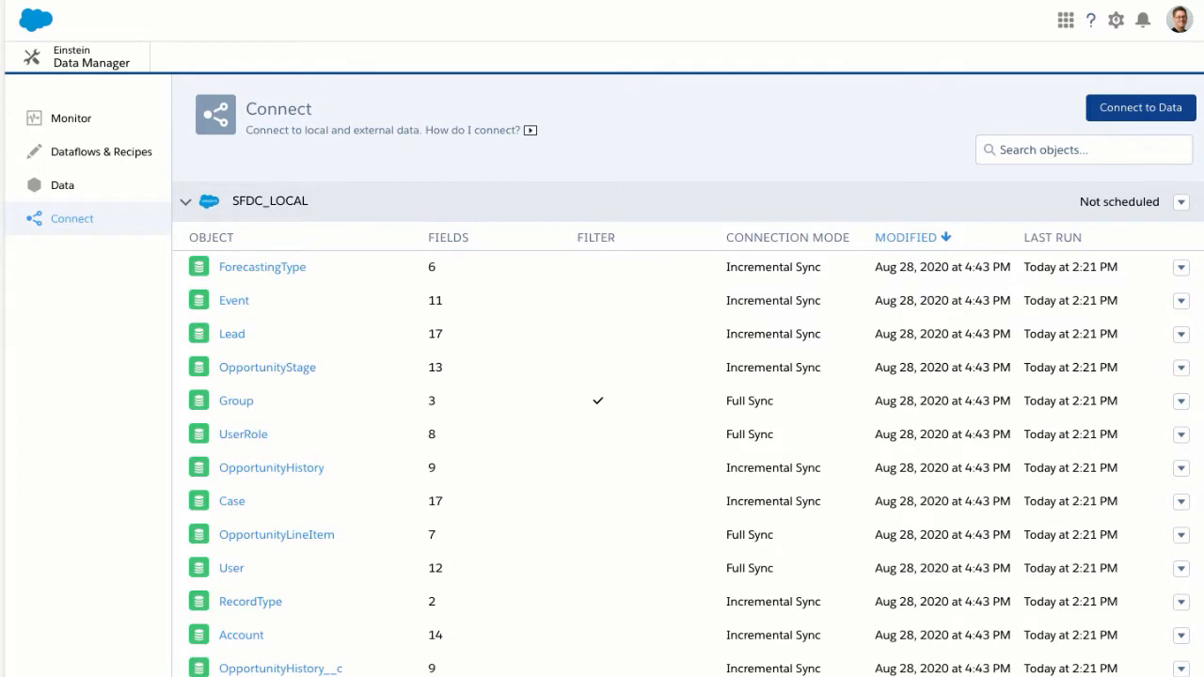
mouse_move(139, 212)
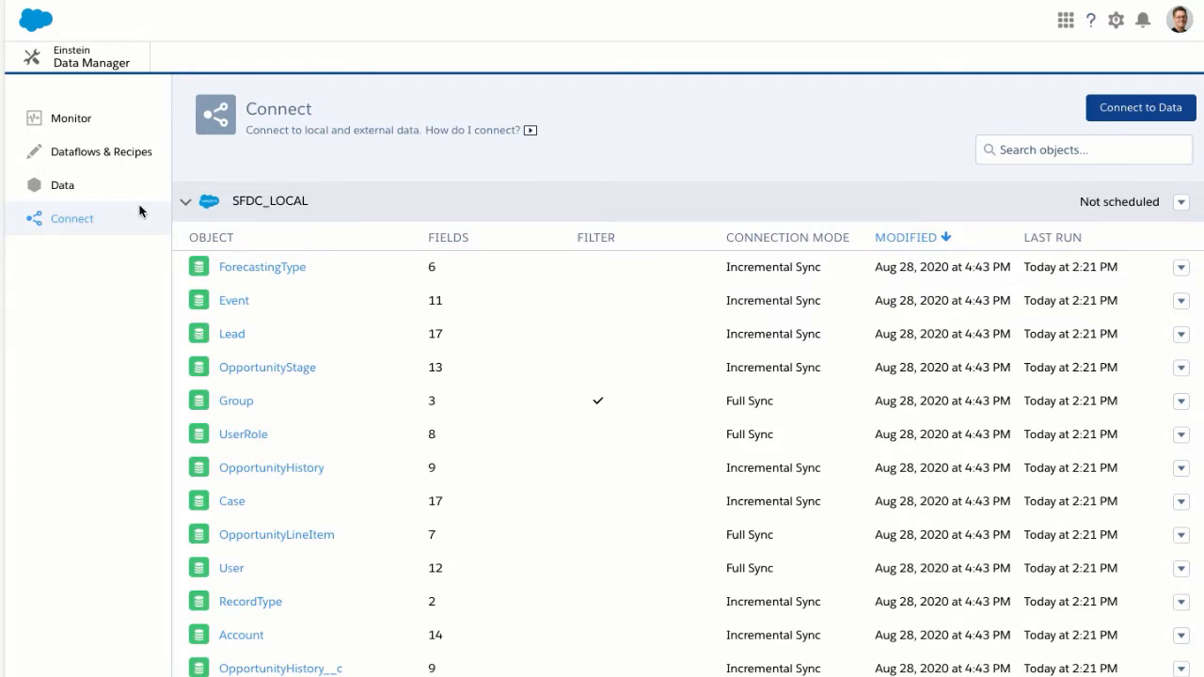
Step: Review the Snowflake Demo Warehouse connection's details under Output Connections
left_click(1140, 107)
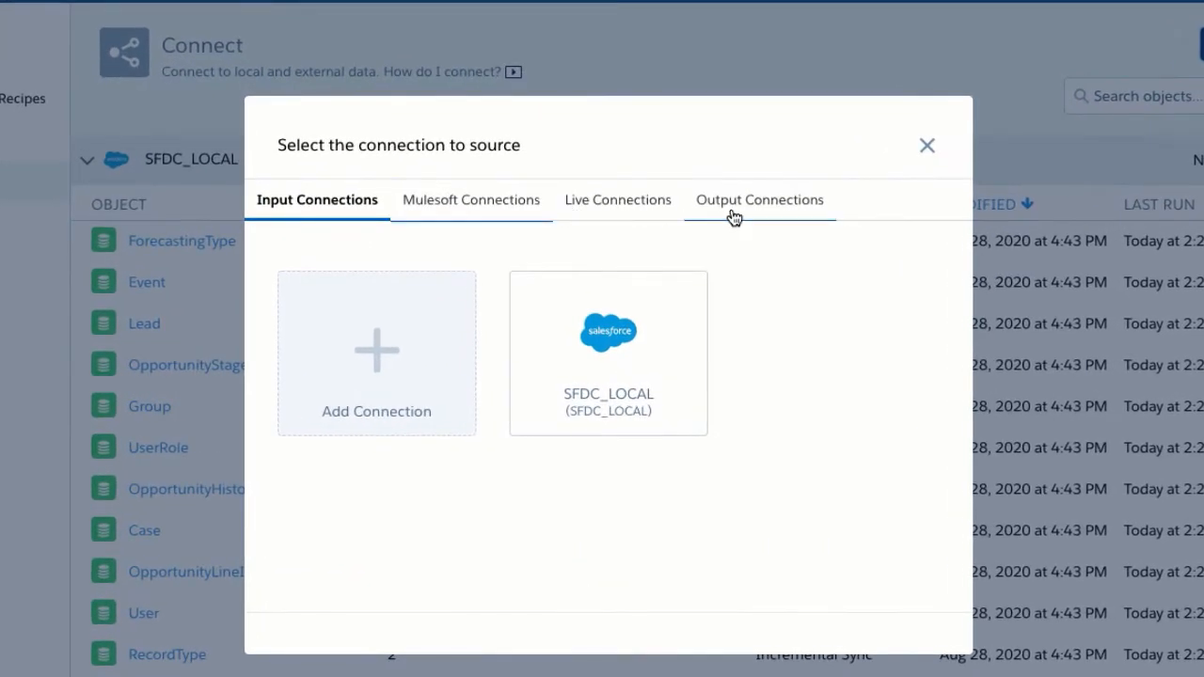
left_click(758, 199)
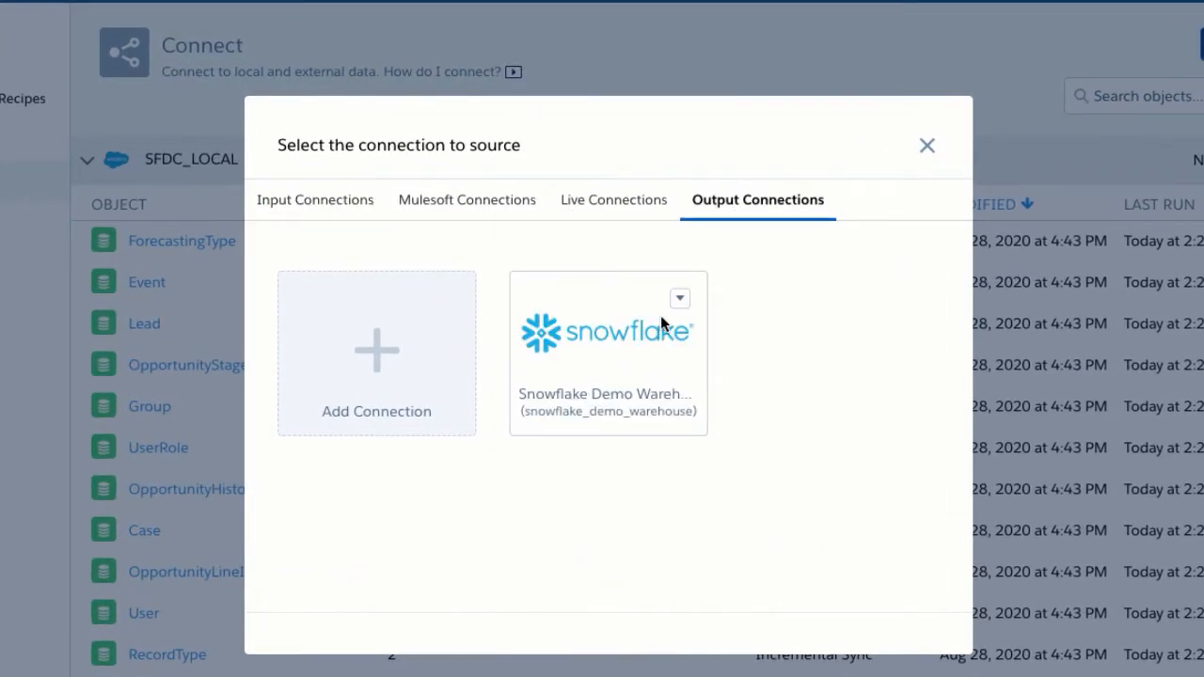
left_click(680, 298)
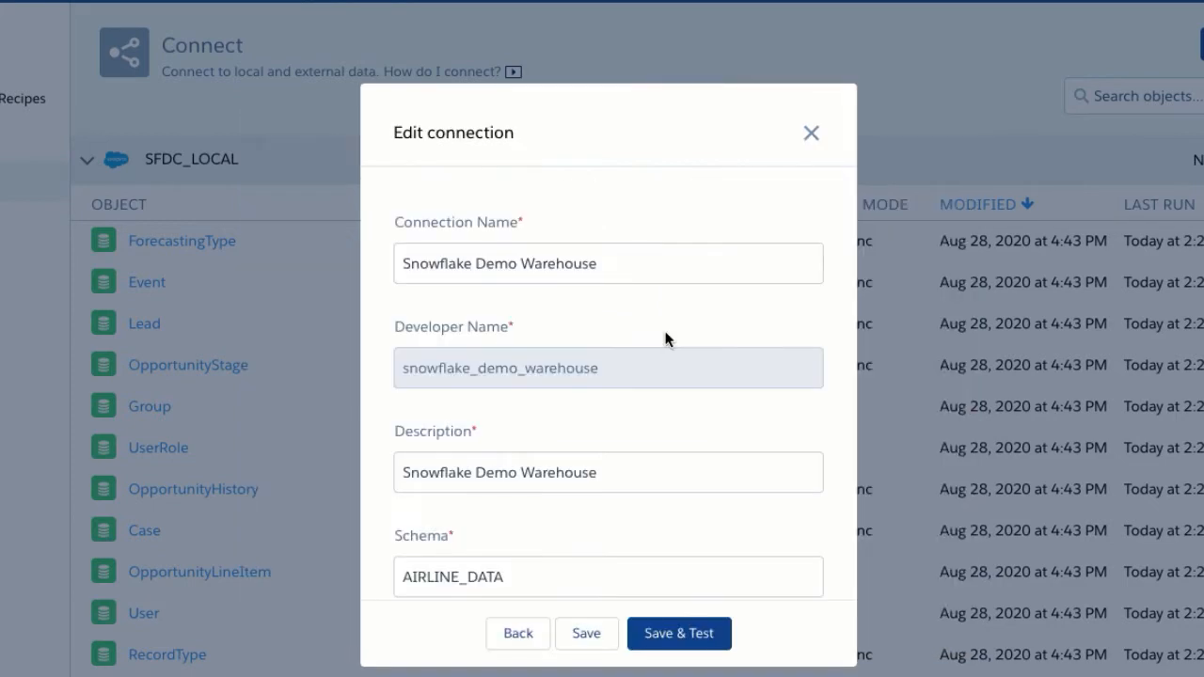
scroll("down", 3)
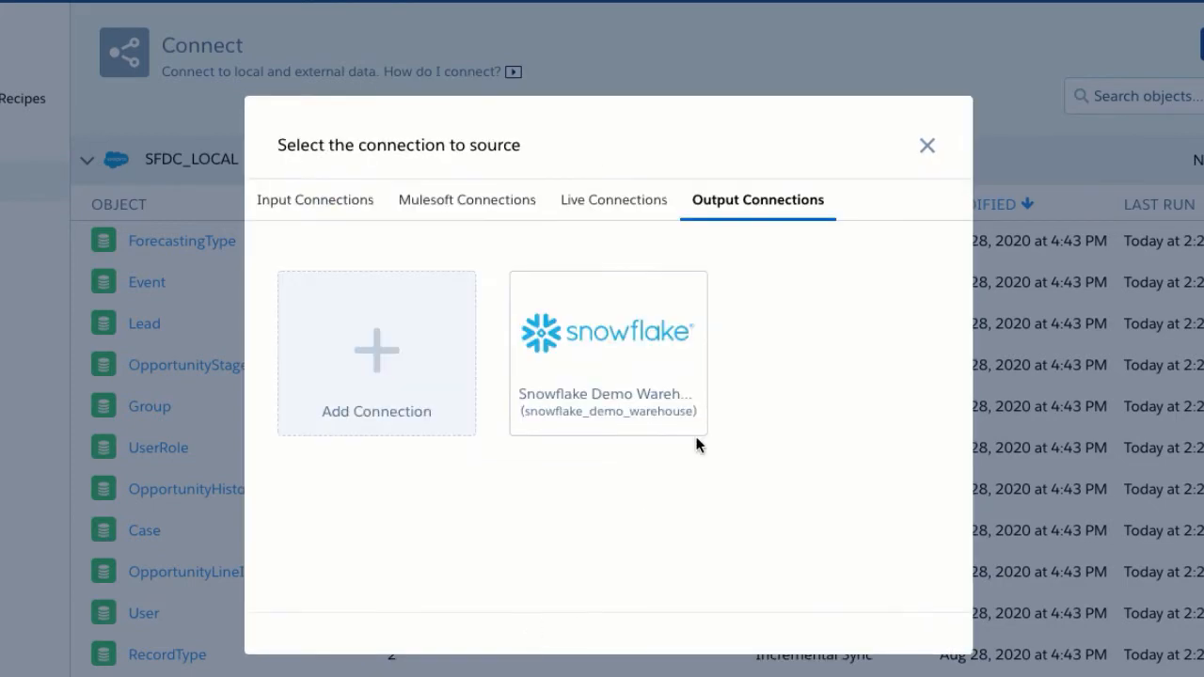
Step: Preview the blank form for a new Snowflake Direct Connector output connection without creating it
left_click(376, 353)
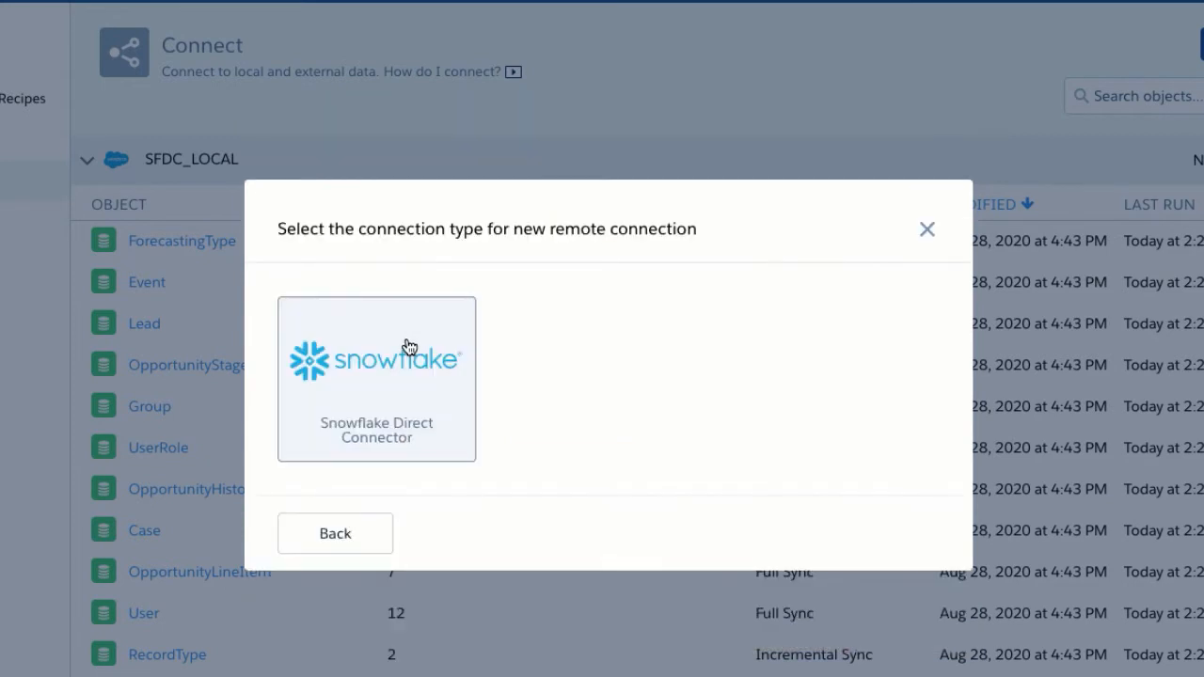
mouse_move(411, 365)
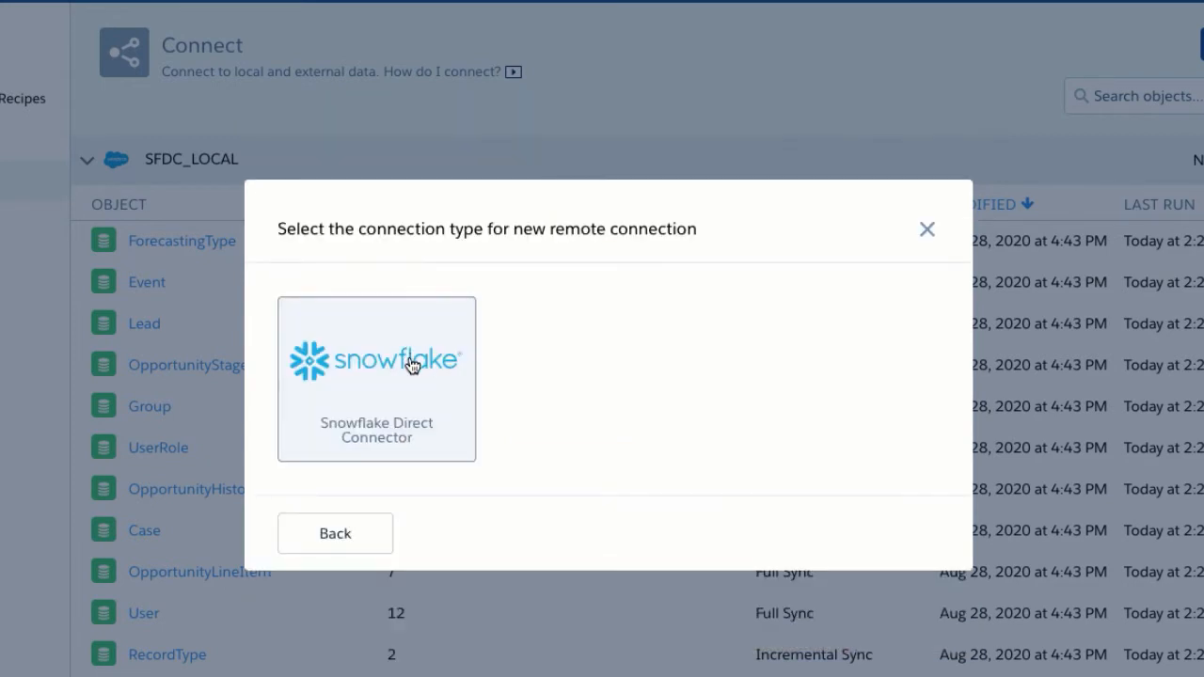
left_click(376, 378)
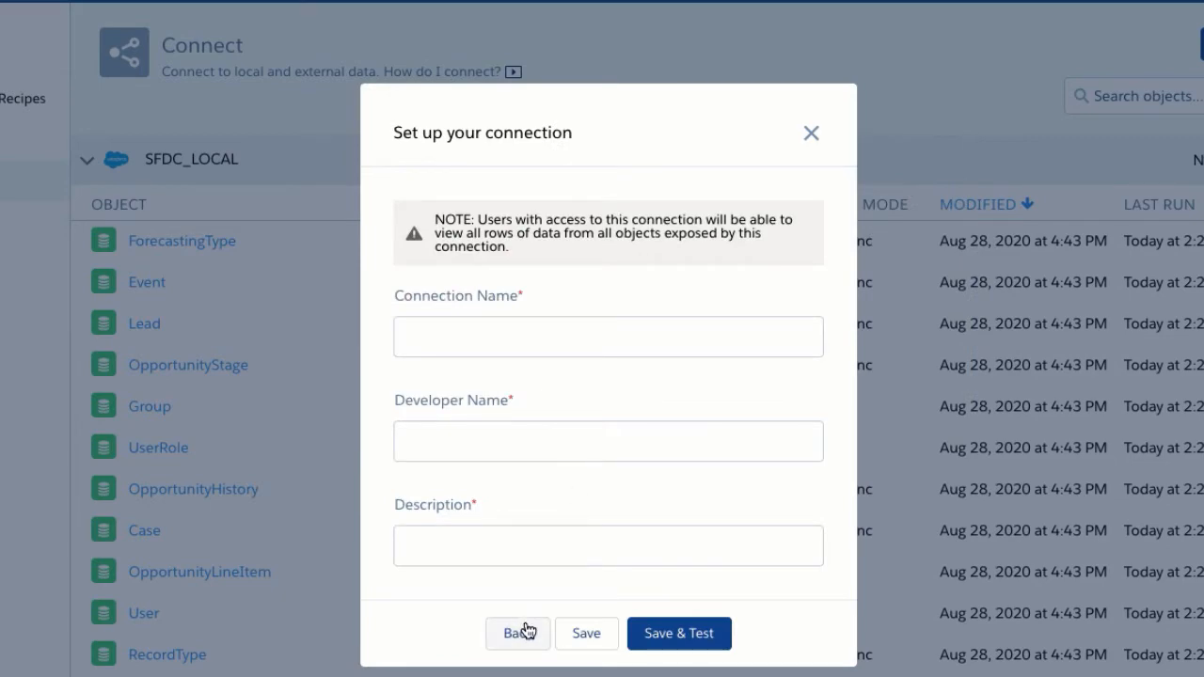
left_click(516, 632)
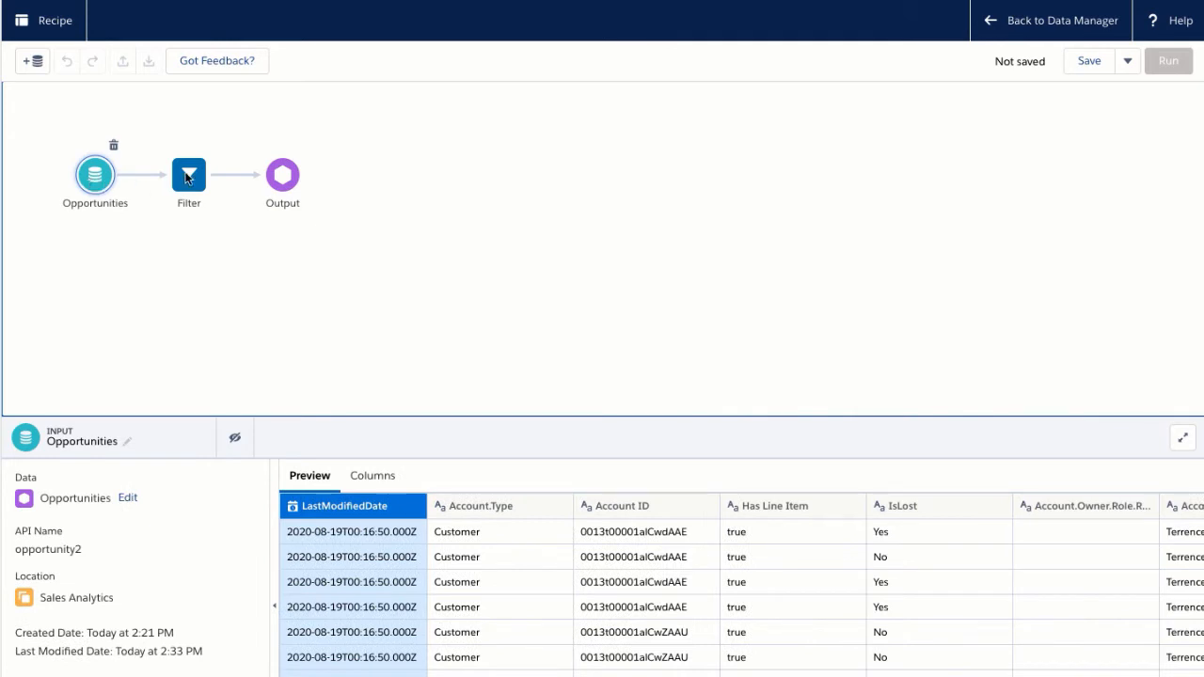
Step: Show the Filter and Output nodes, keeping the Output writing to an output connection
left_click(188, 177)
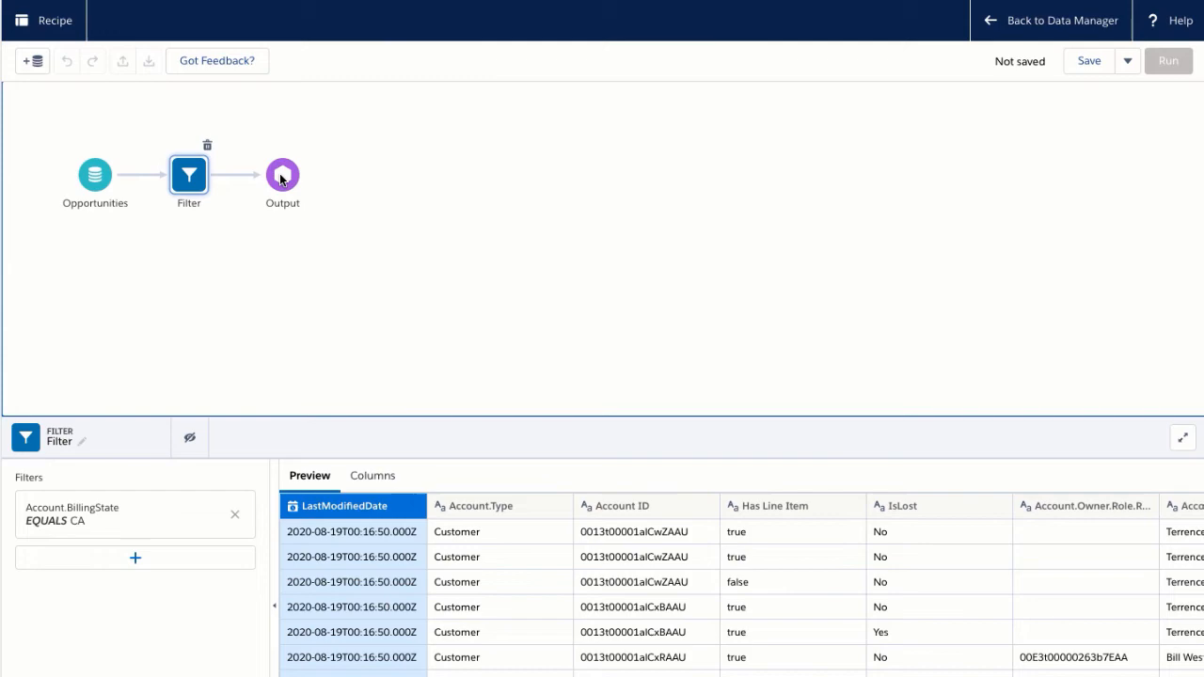
left_click(283, 177)
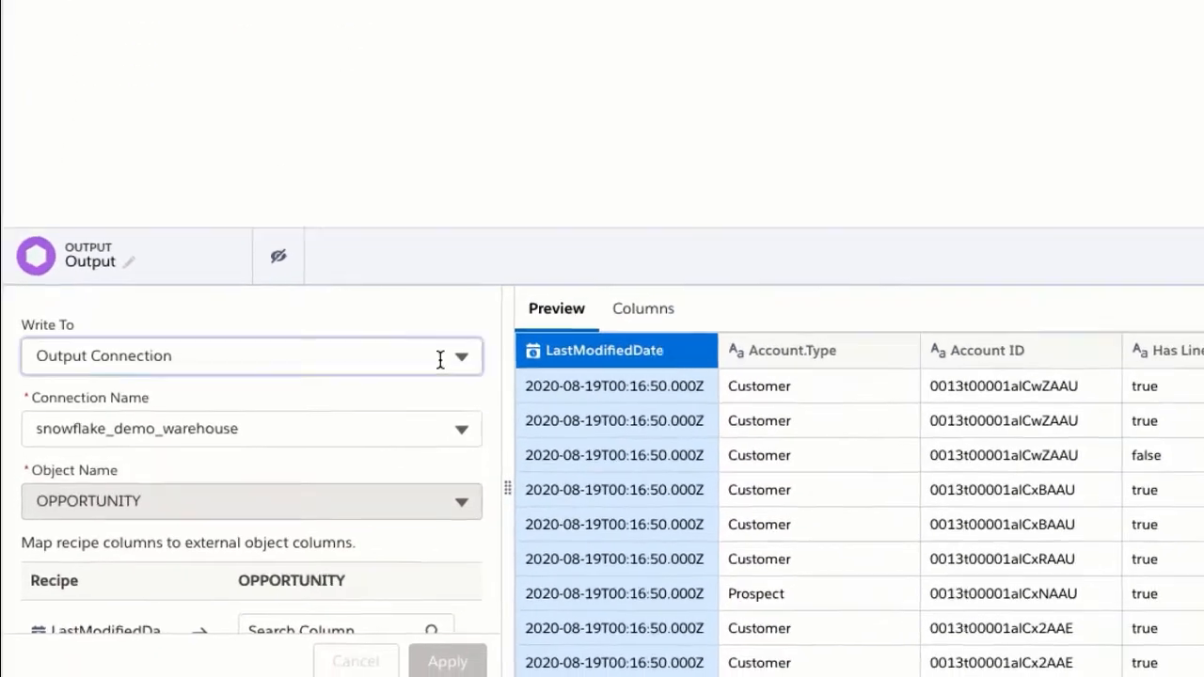
left_click(459, 355)
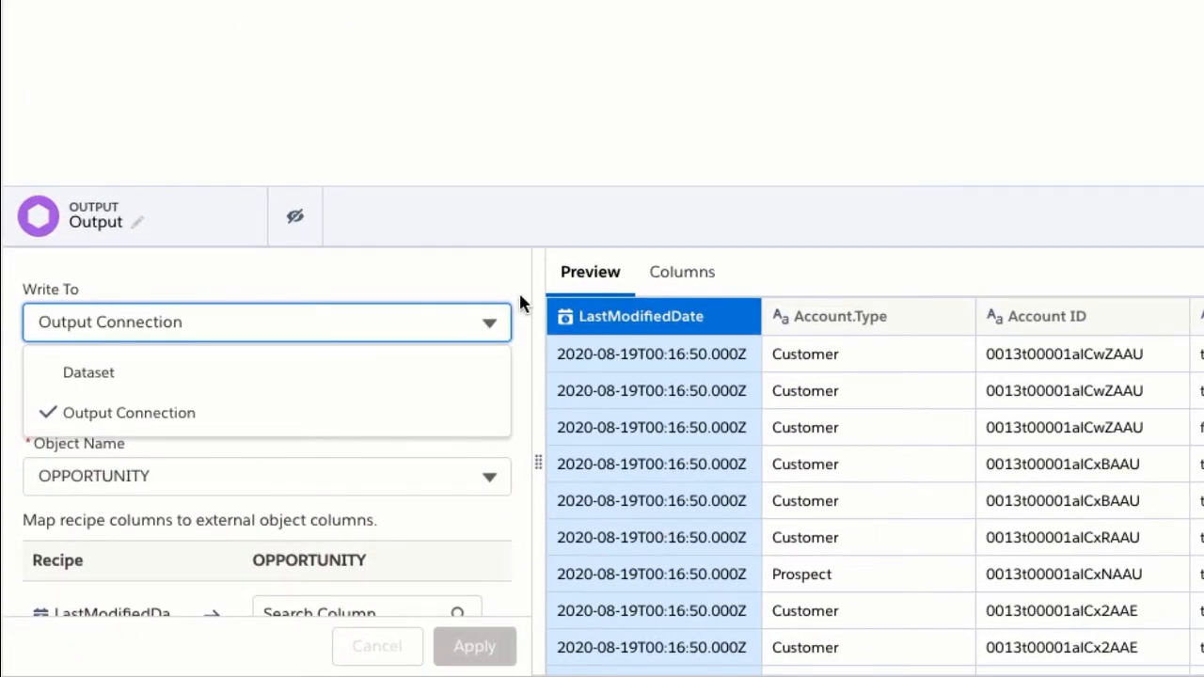
left_click(128, 412)
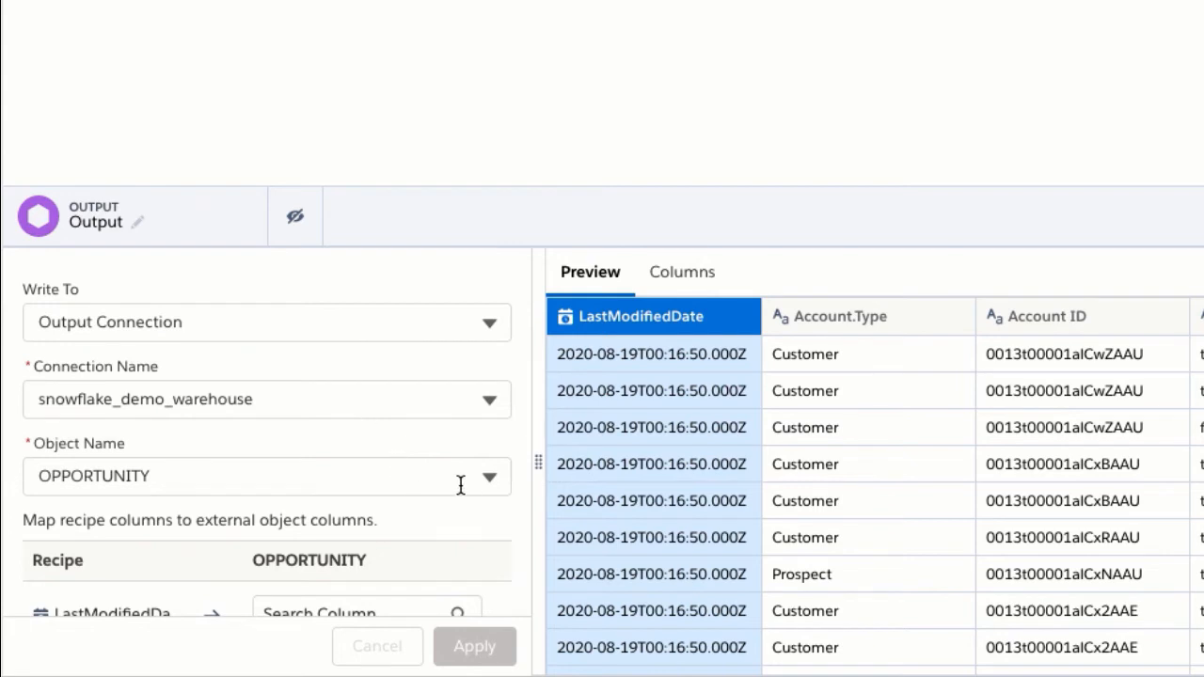
Step: Review the OPPORTUNITY object's column mapping for Account Type and Account ID
scroll("down", 3)
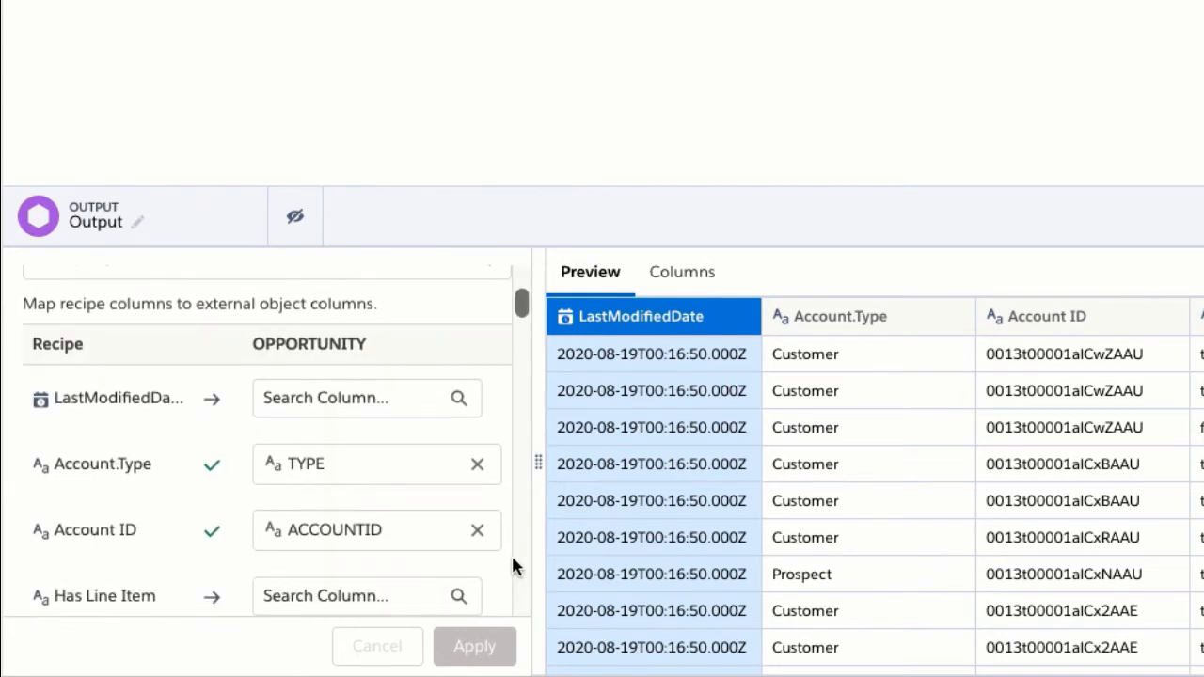
scroll("down", 3)
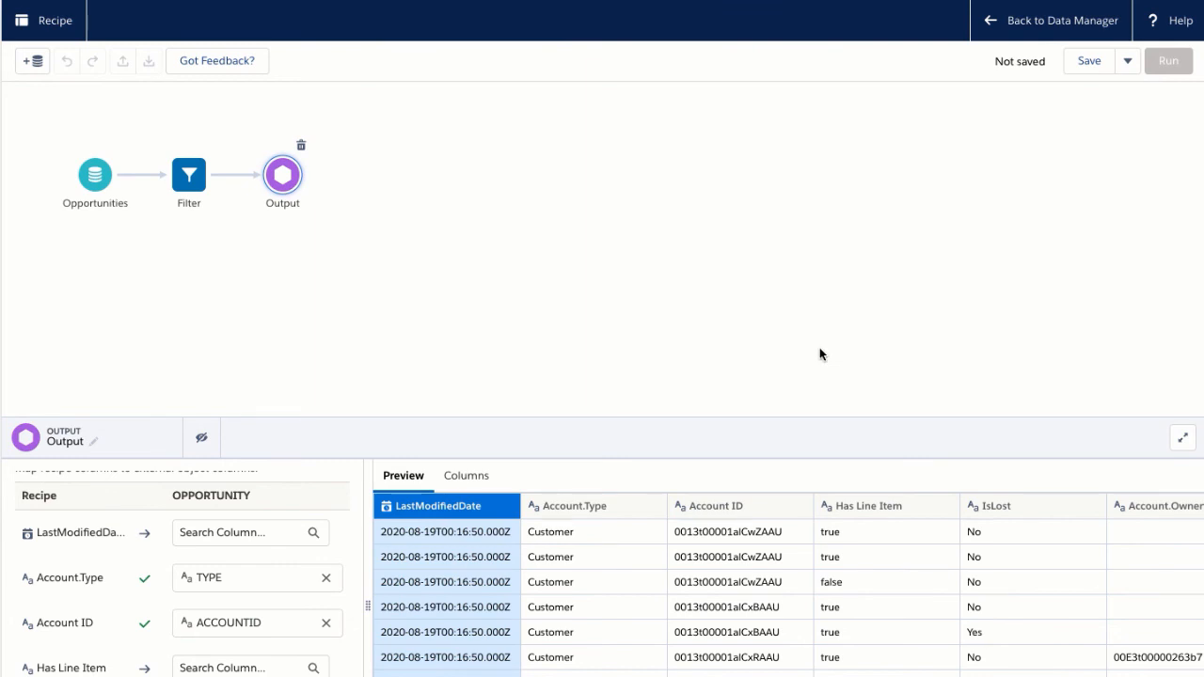
mouse_move(948, 109)
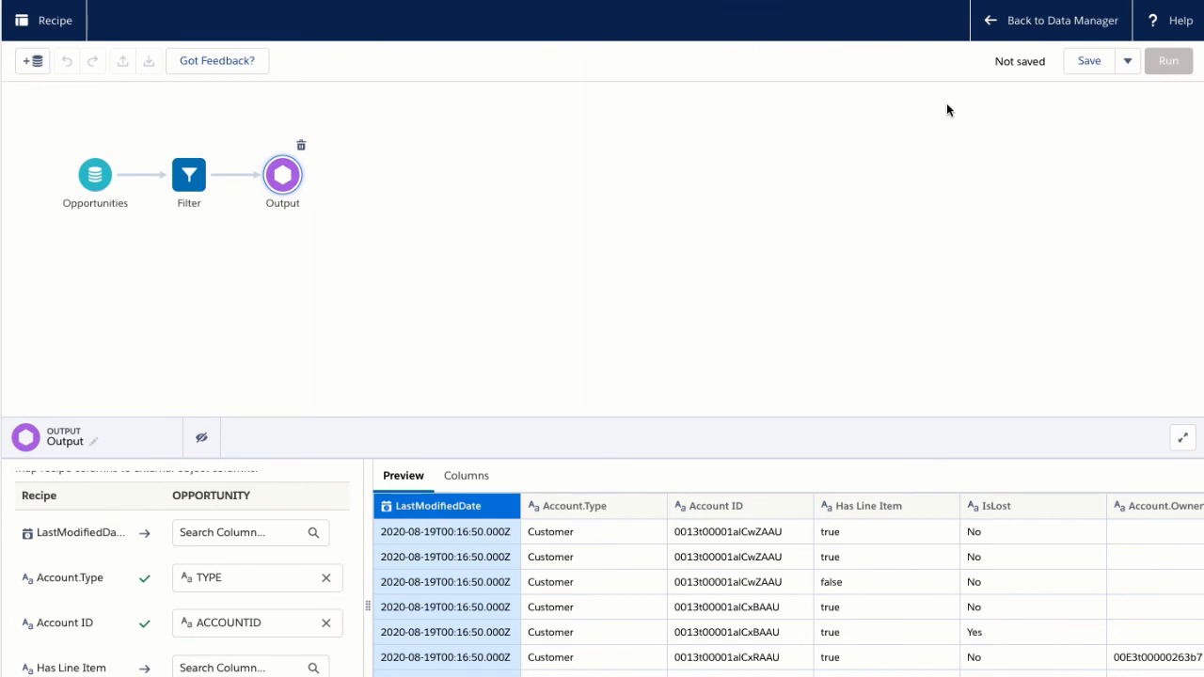